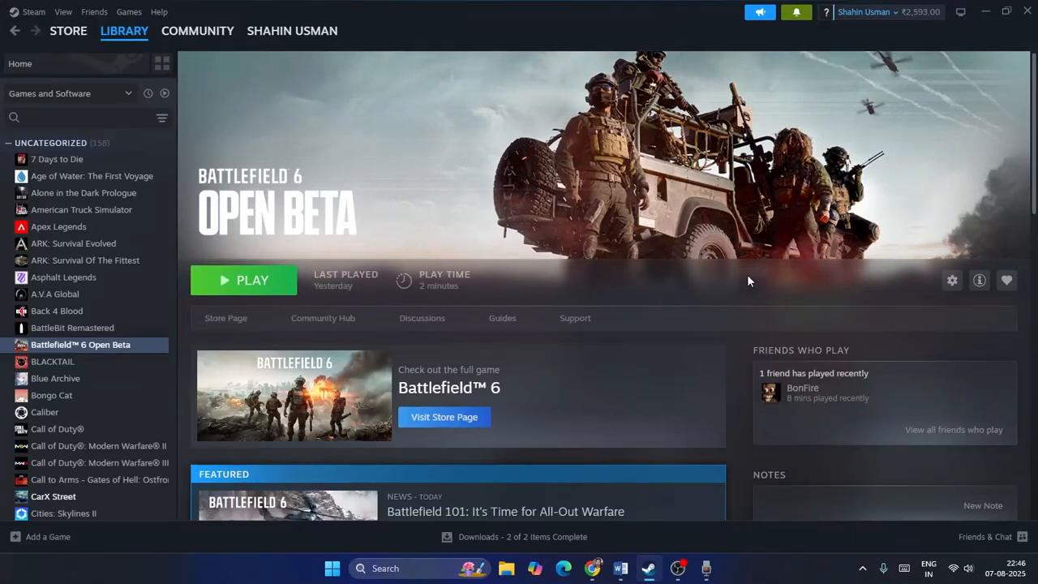
mouse_move(558, 188)
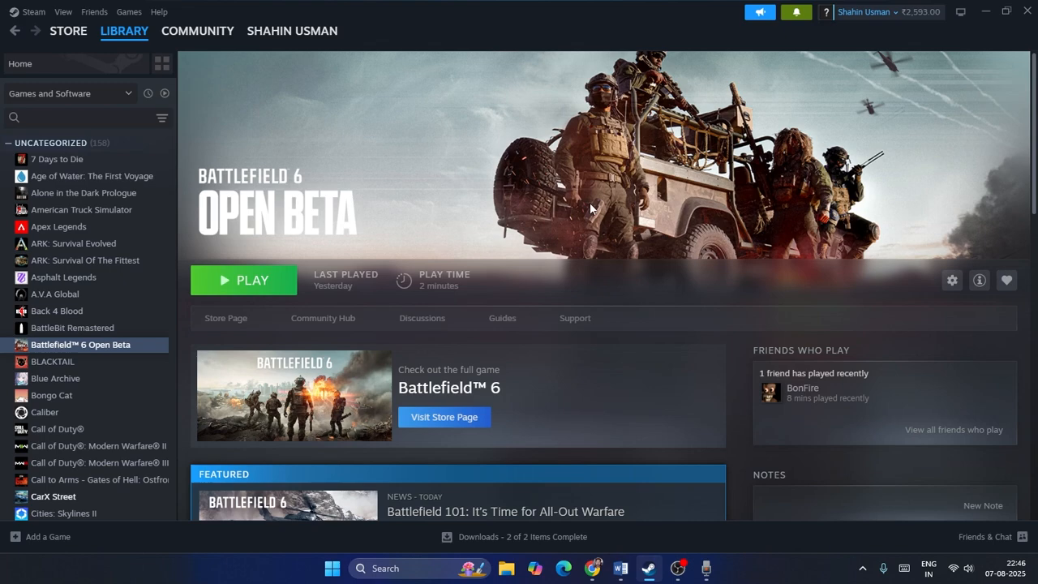
mouse_move(308, 191)
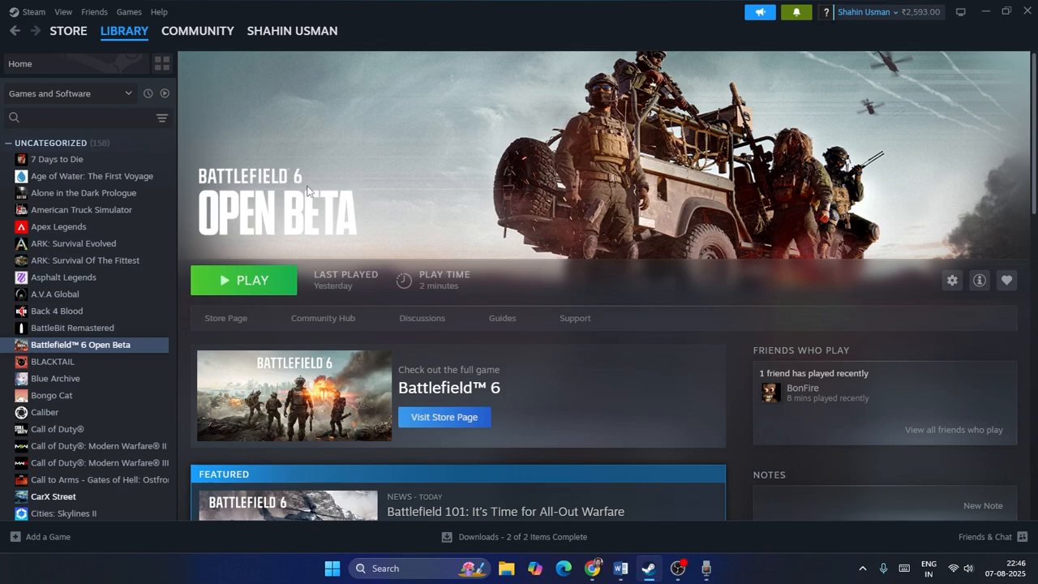
mouse_move(990, 32)
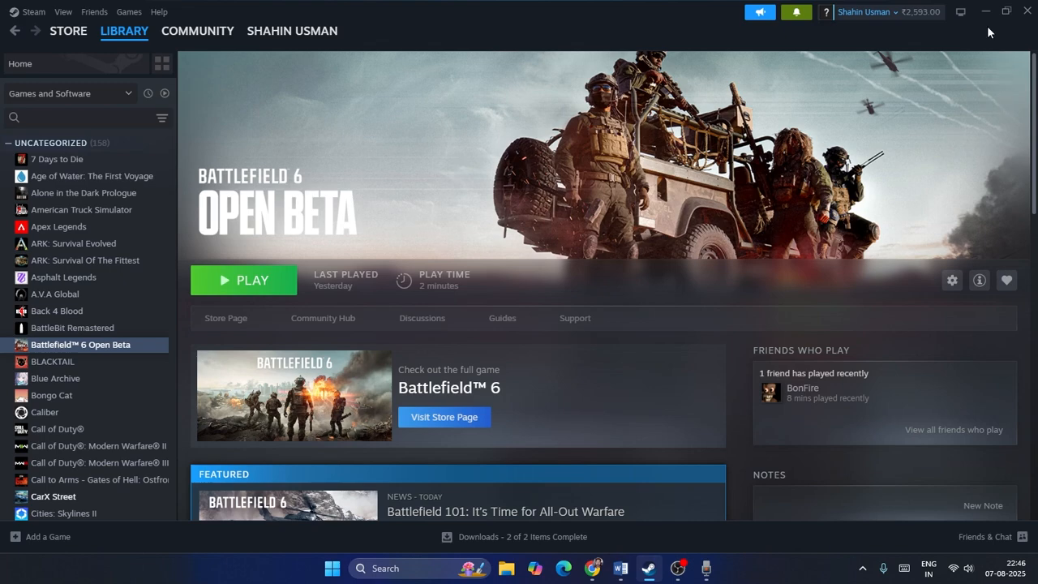
Minimize Steam to the desktop and bring up the taskbar menu for Task Manager
left_click(986, 11)
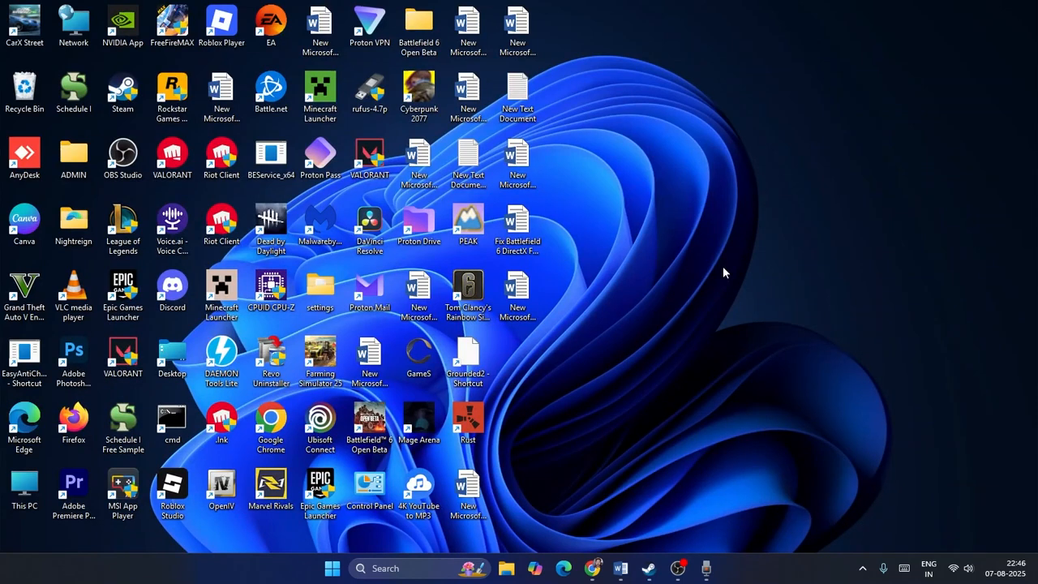
mouse_move(636, 161)
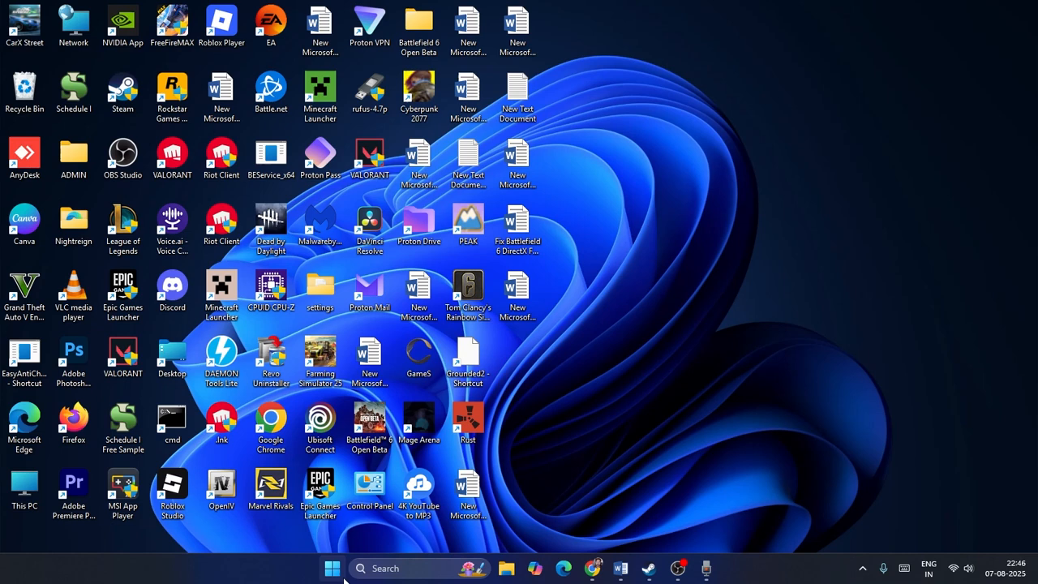
right_click(331, 568)
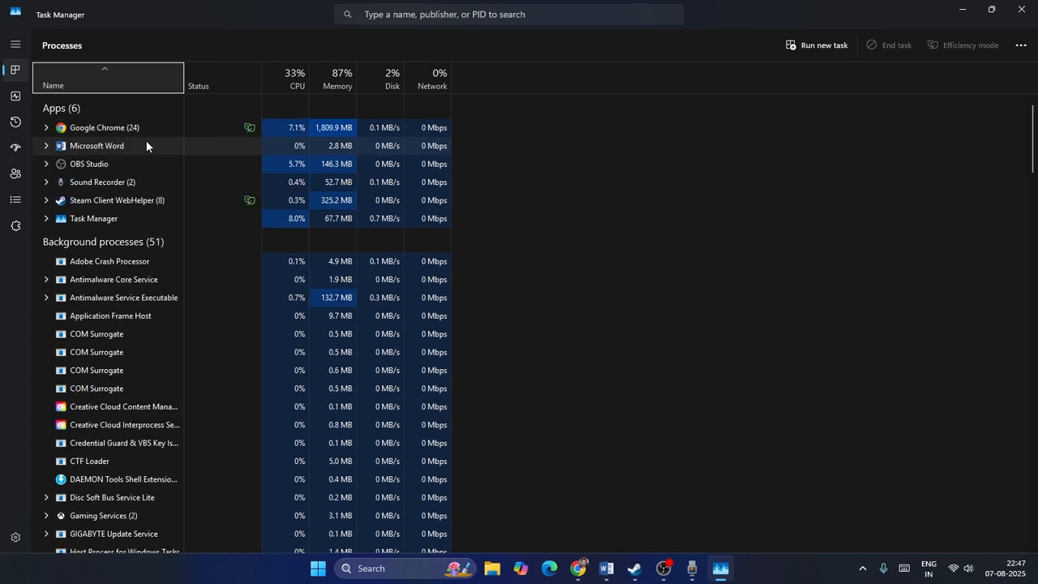
Check the Microsoft Word process and look through the background processes list
right_click(98, 146)
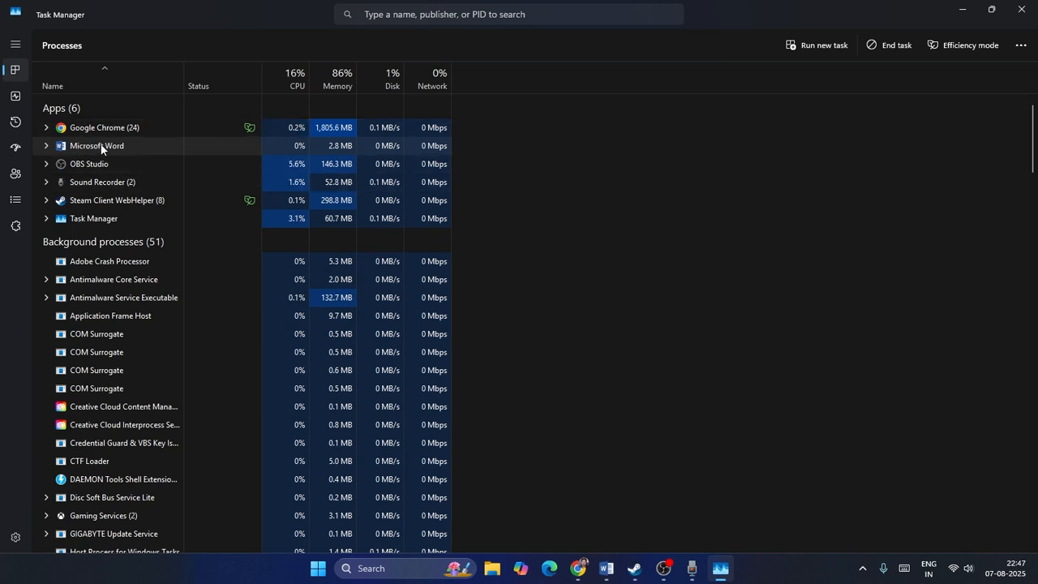
right_click(98, 146)
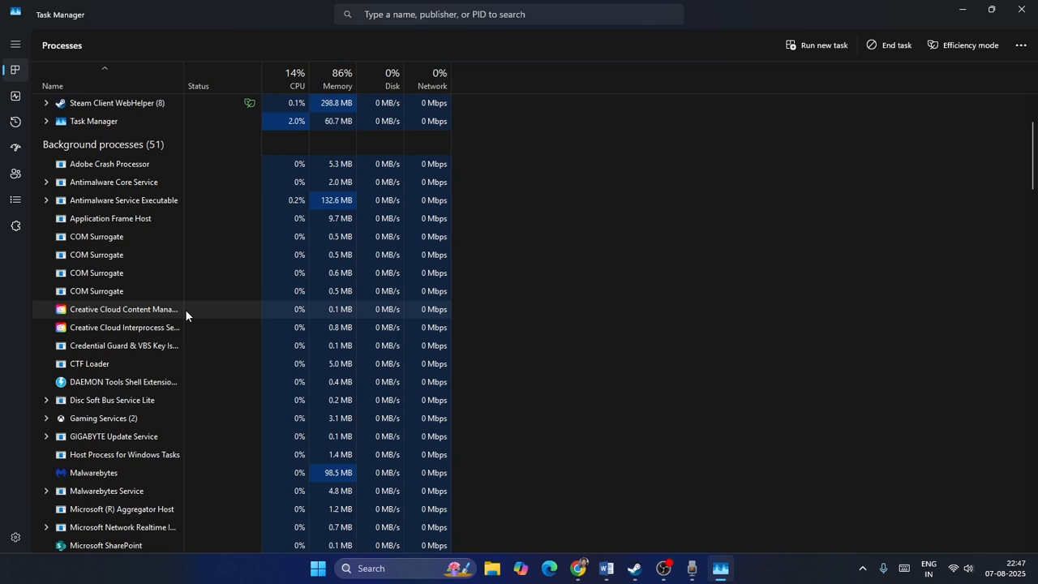
scroll("down", 3)
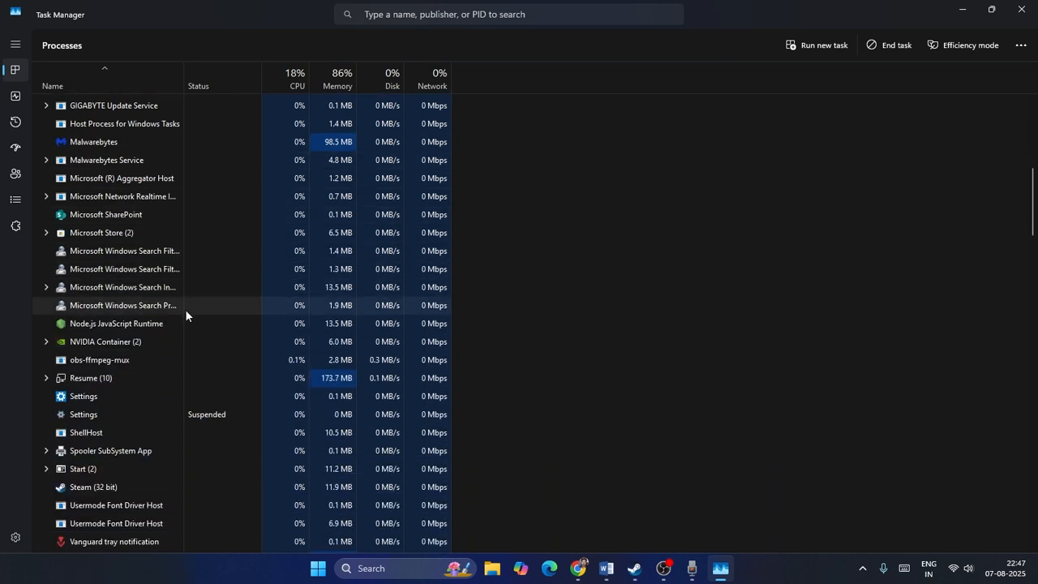
scroll("down", 3)
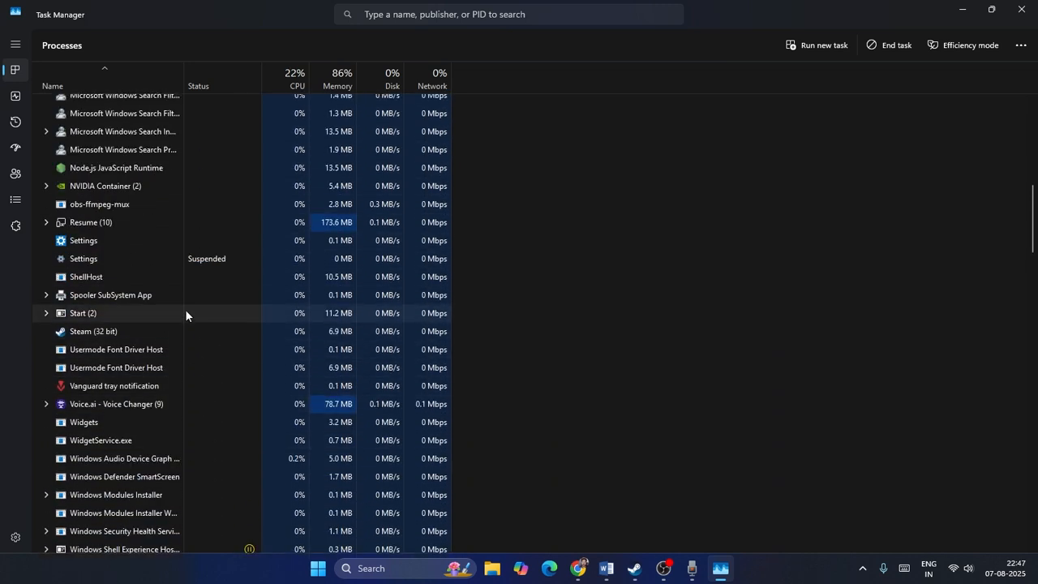
scroll("up", 3)
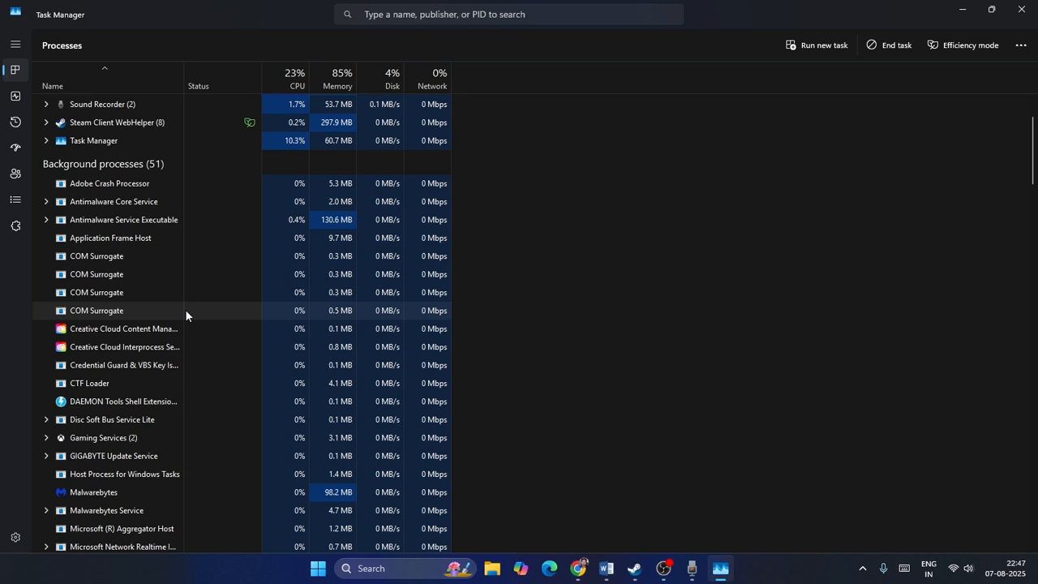
mouse_move(142, 373)
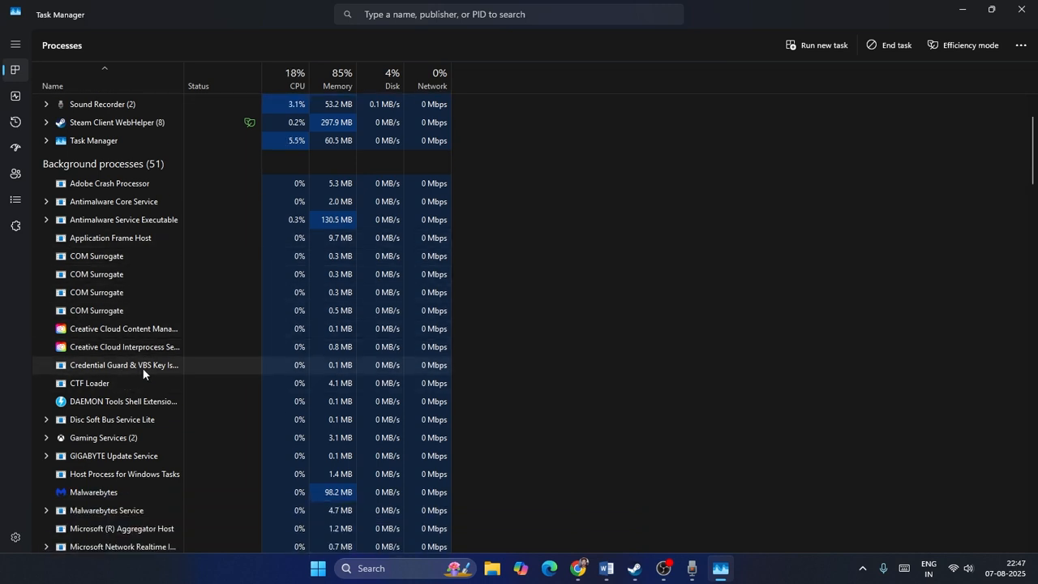
mouse_move(240, 208)
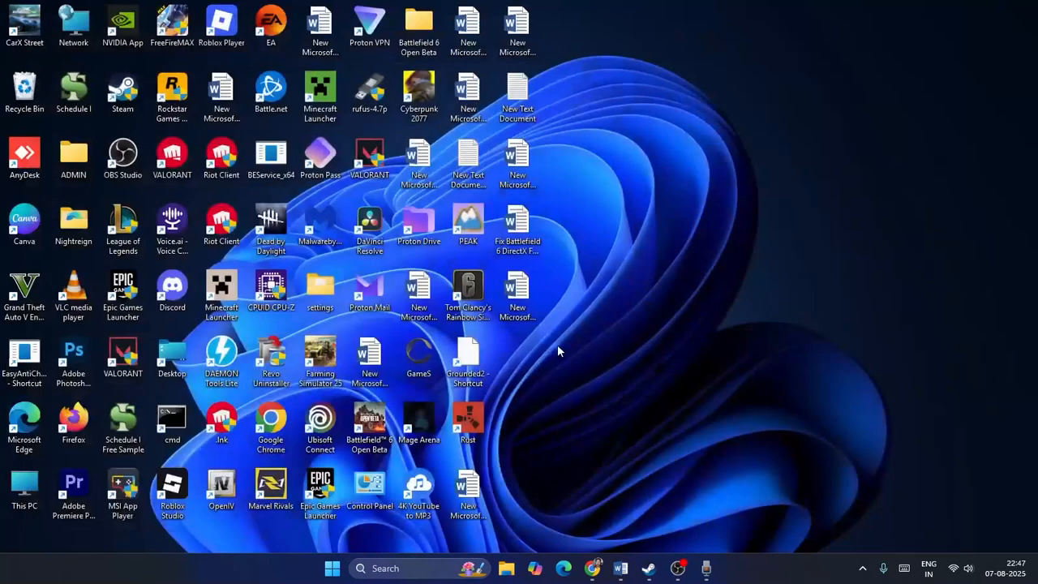
mouse_move(695, 341)
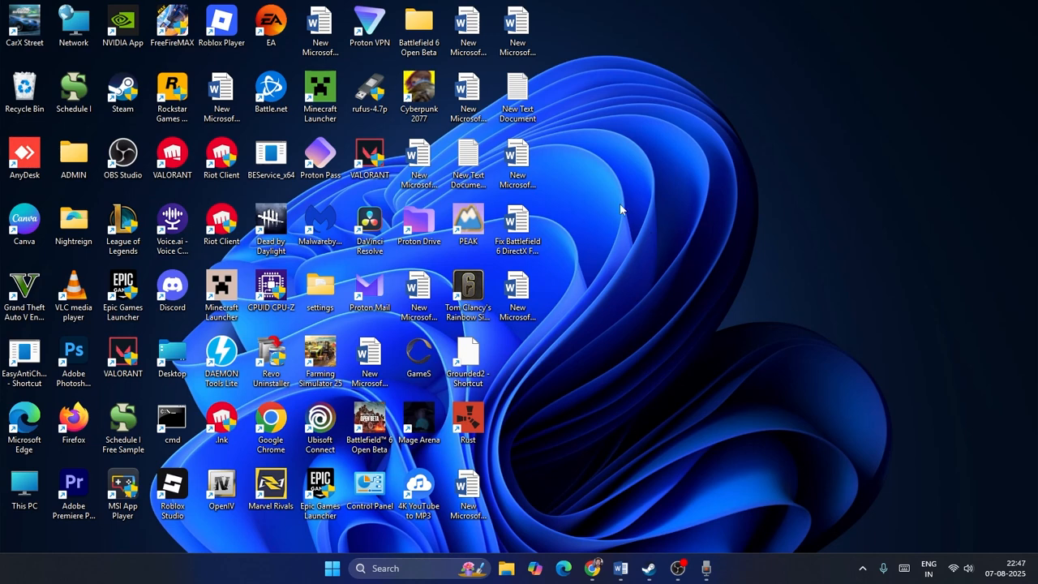
mouse_move(697, 276)
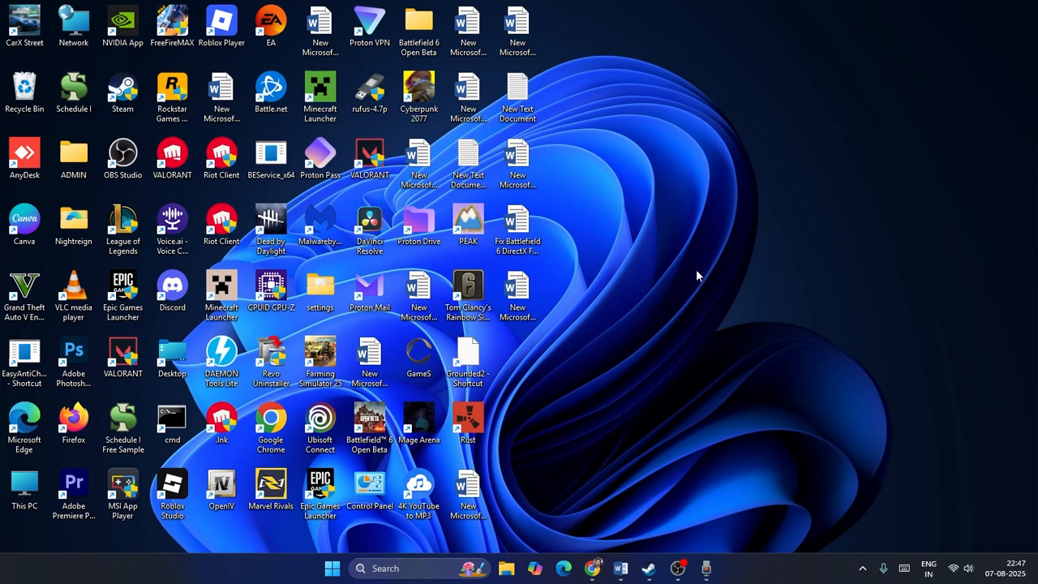
mouse_move(593, 292)
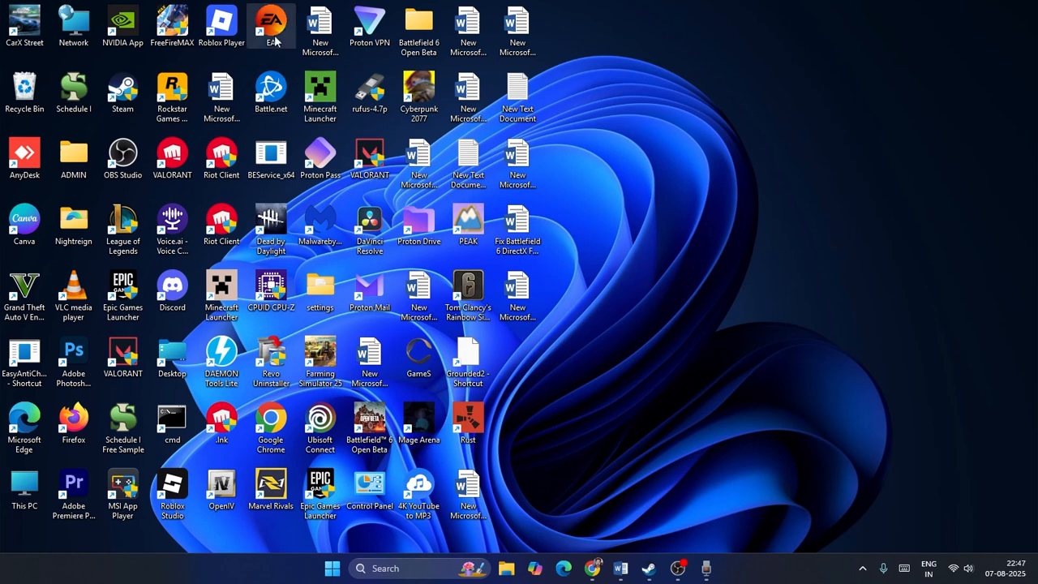
mouse_move(648, 567)
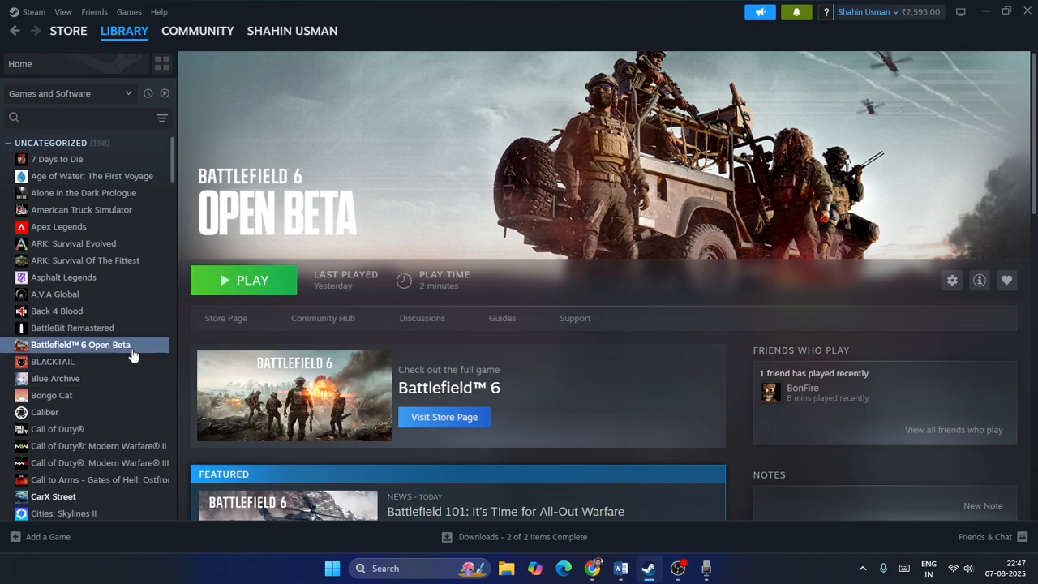
Show the Properties of Battlefield 6 Open Beta from the Library list
right_click(81, 344)
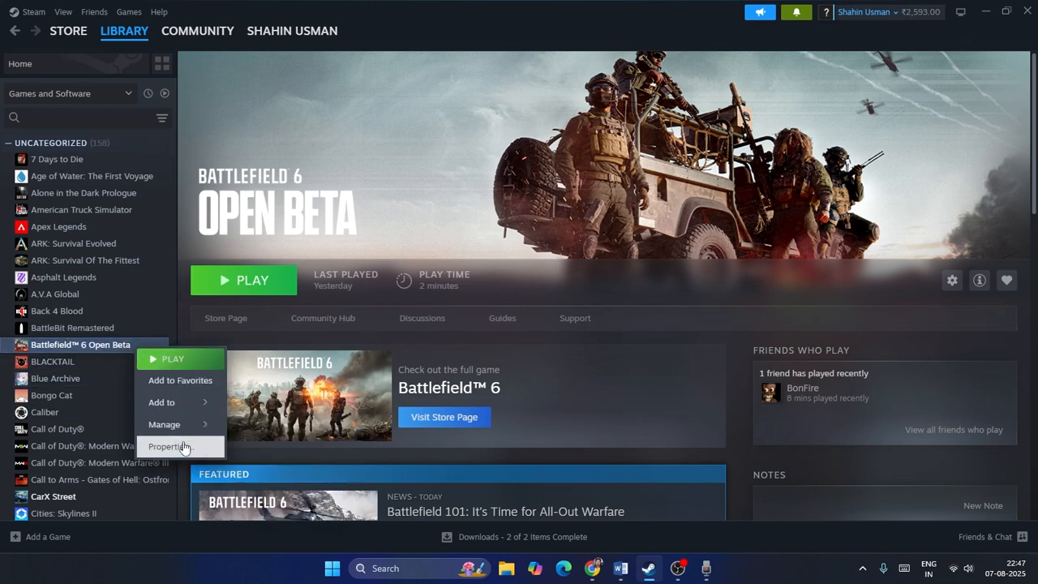
left_click(170, 446)
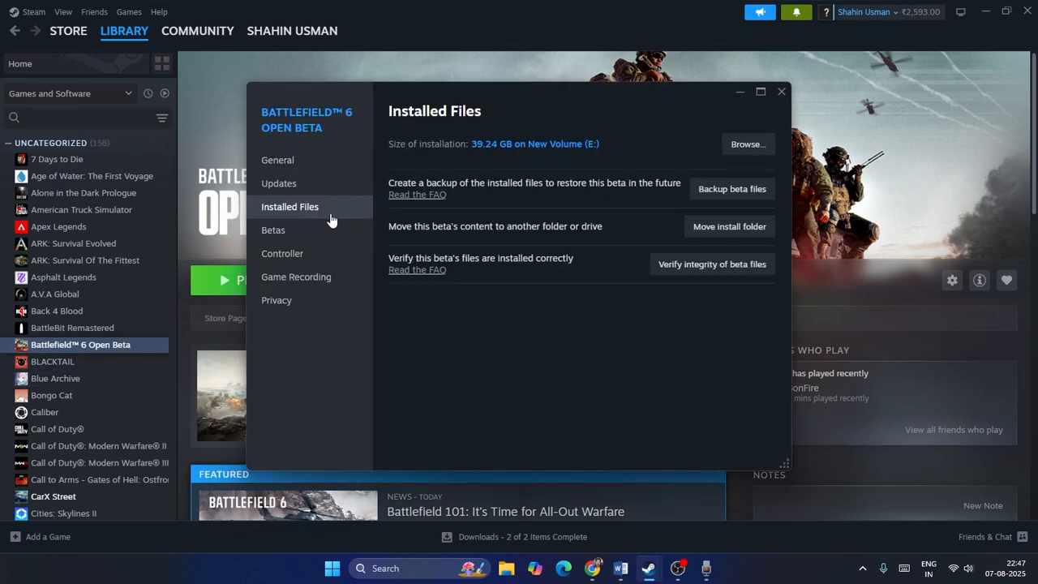
mouse_move(730, 283)
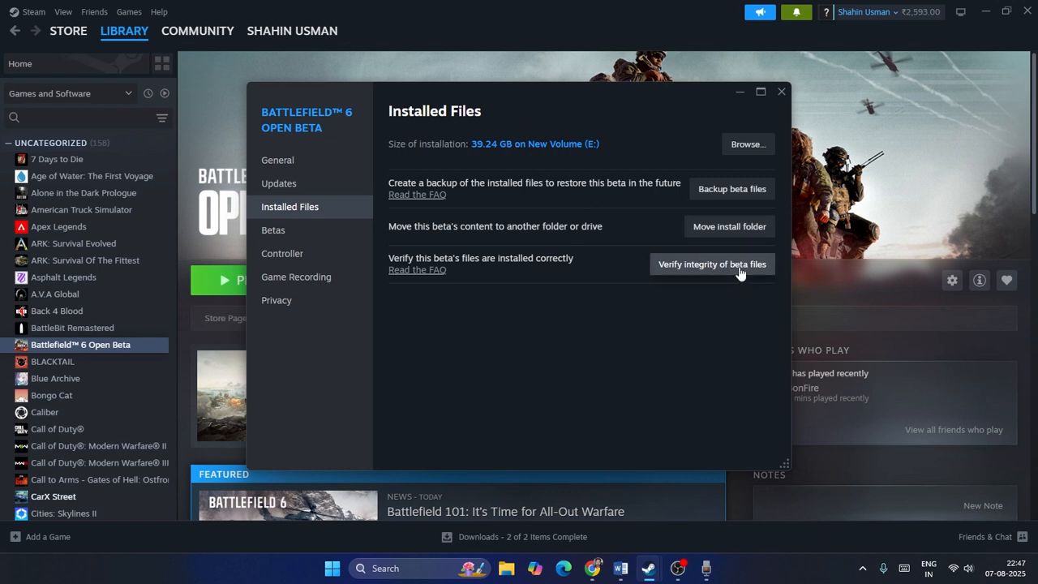
Verify integrity of the beta files, close Properties and minimize Steam
left_click(710, 263)
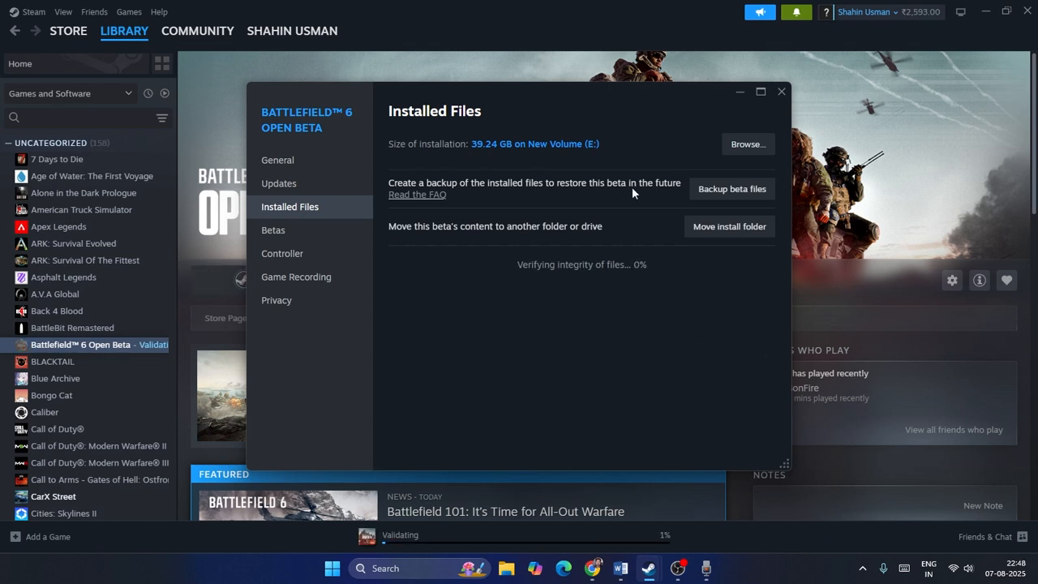
mouse_move(601, 349)
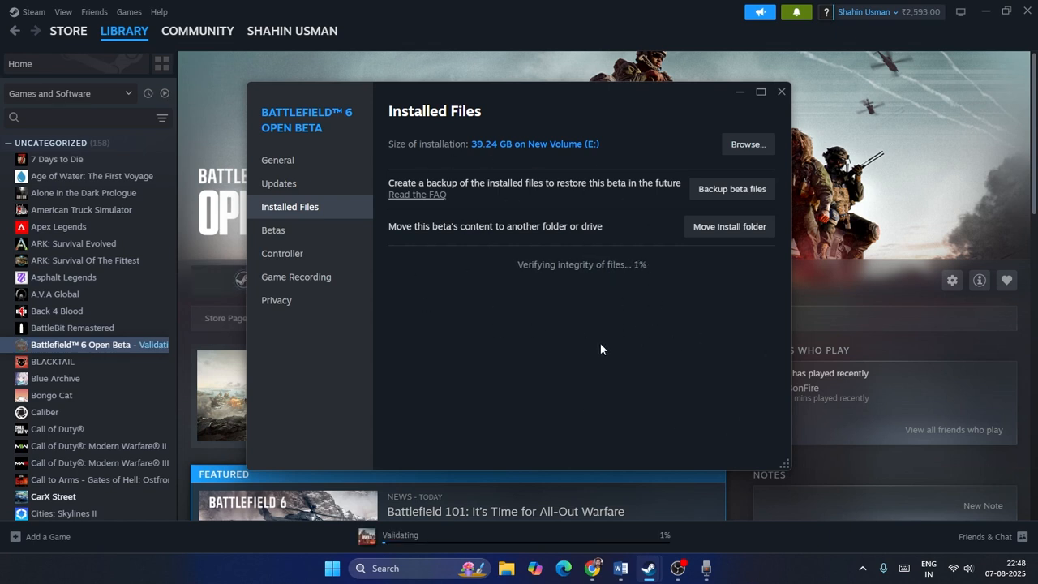
mouse_move(597, 279)
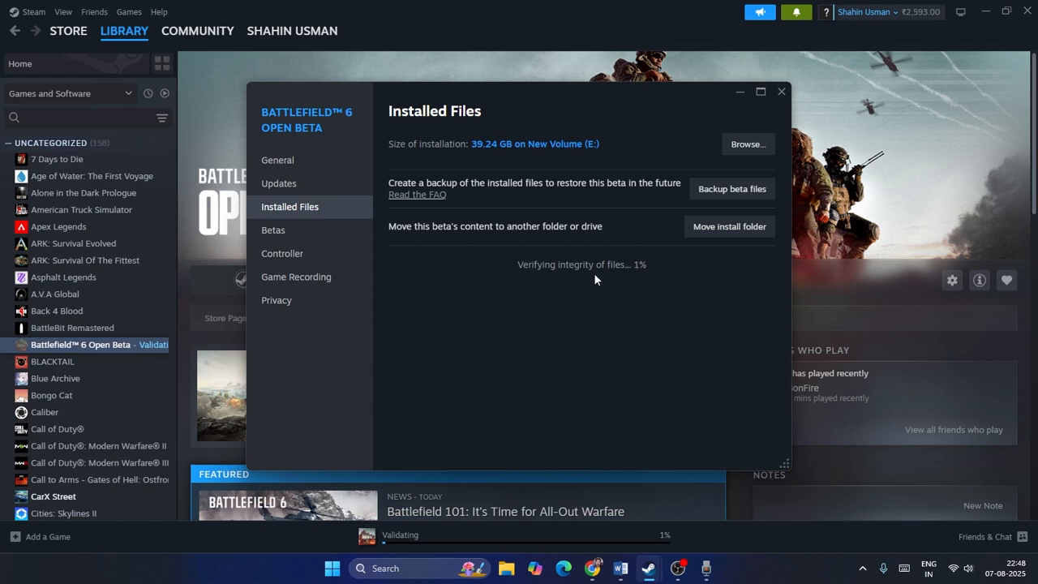
mouse_move(631, 283)
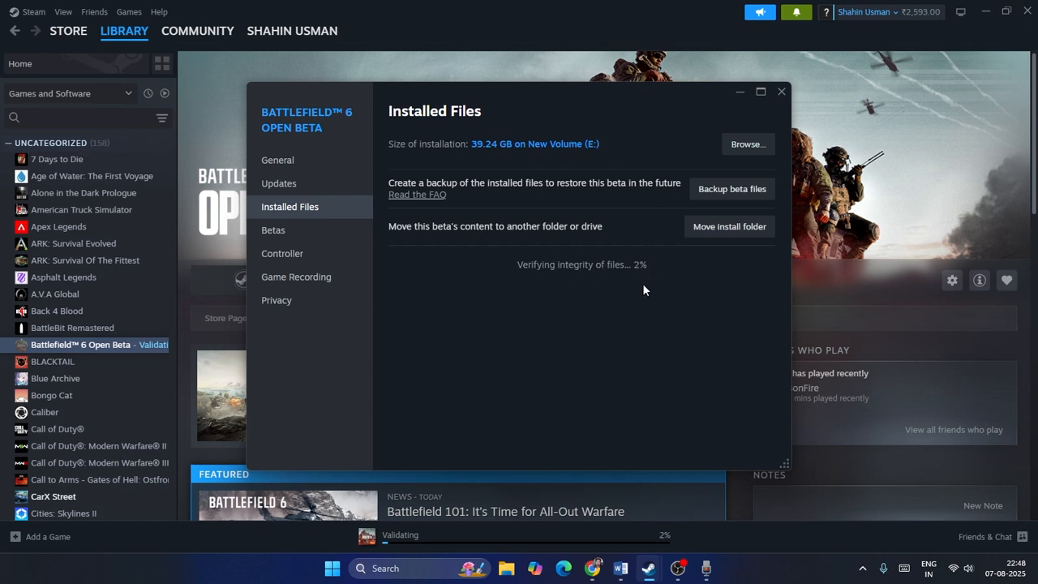
mouse_move(622, 277)
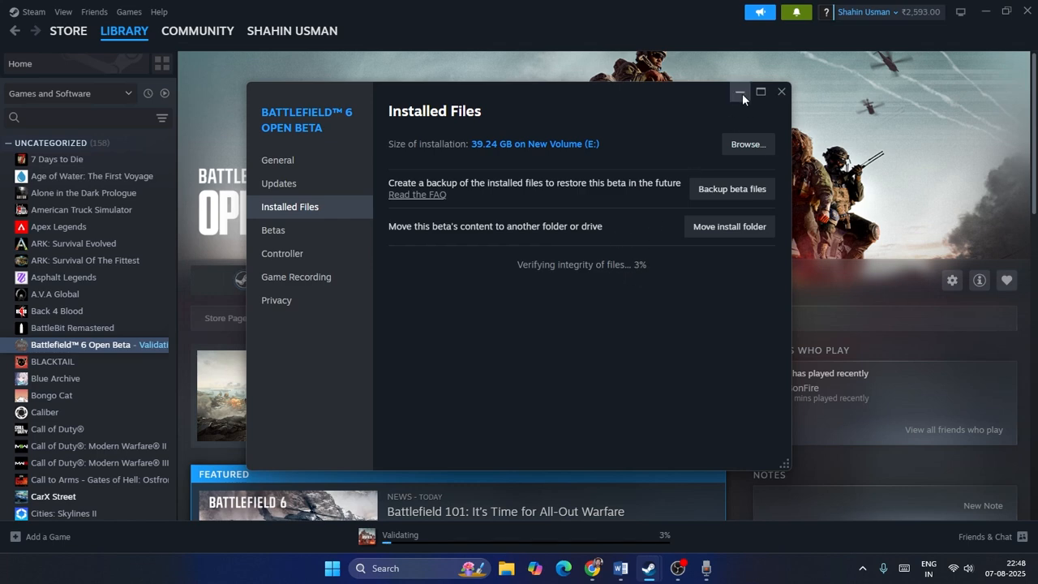
left_click(782, 91)
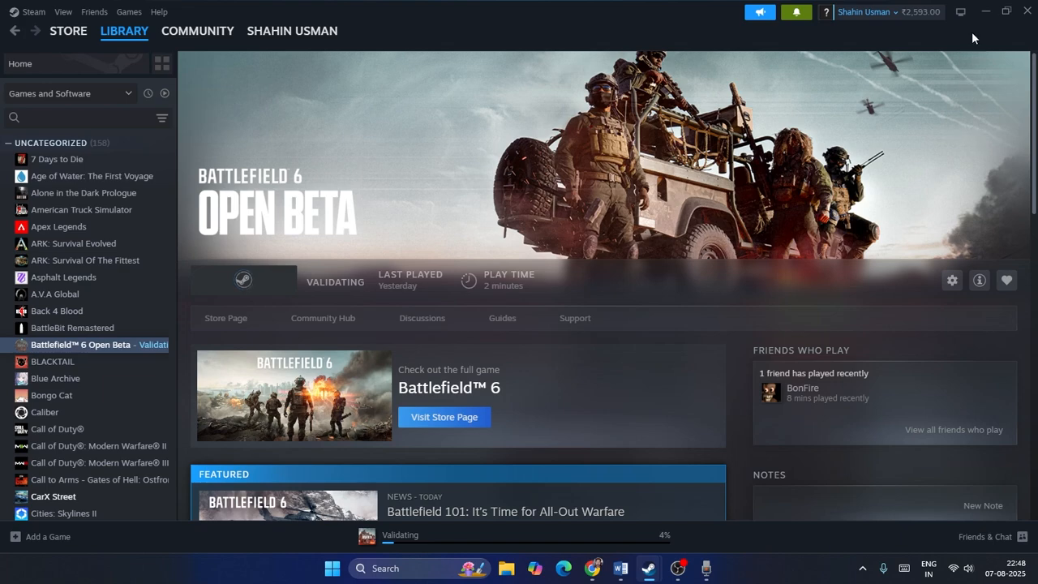
mouse_move(987, 12)
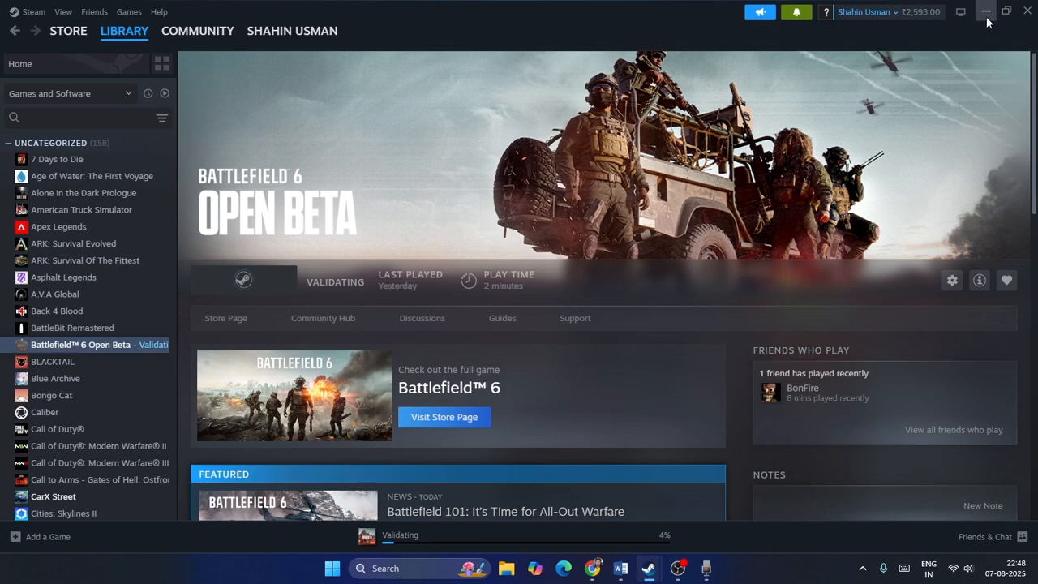
left_click(986, 12)
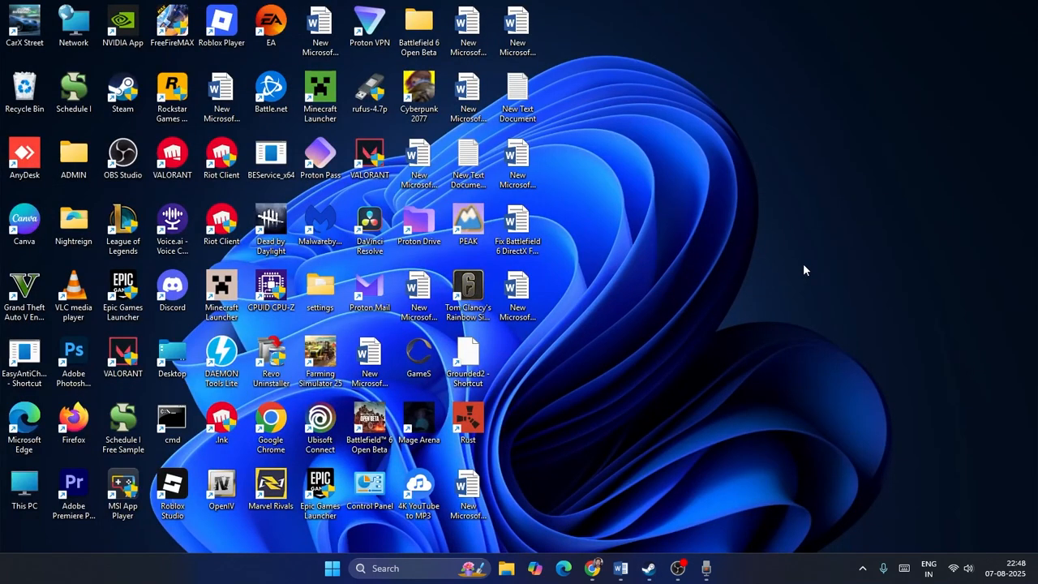